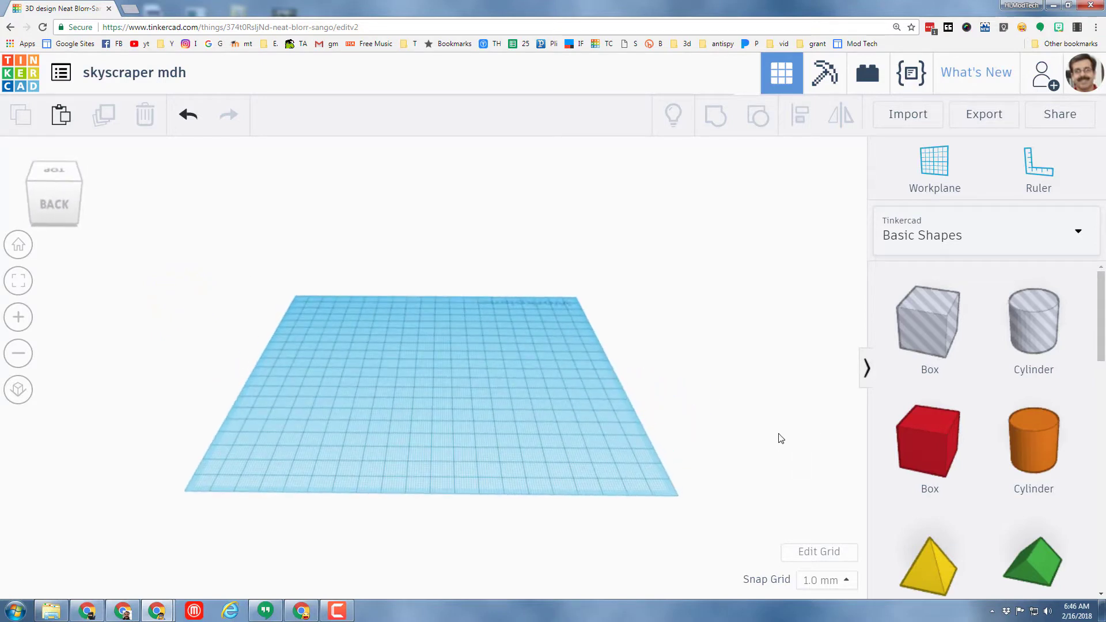
{"action": "mouse_move", "coordinate": [123, 89]}
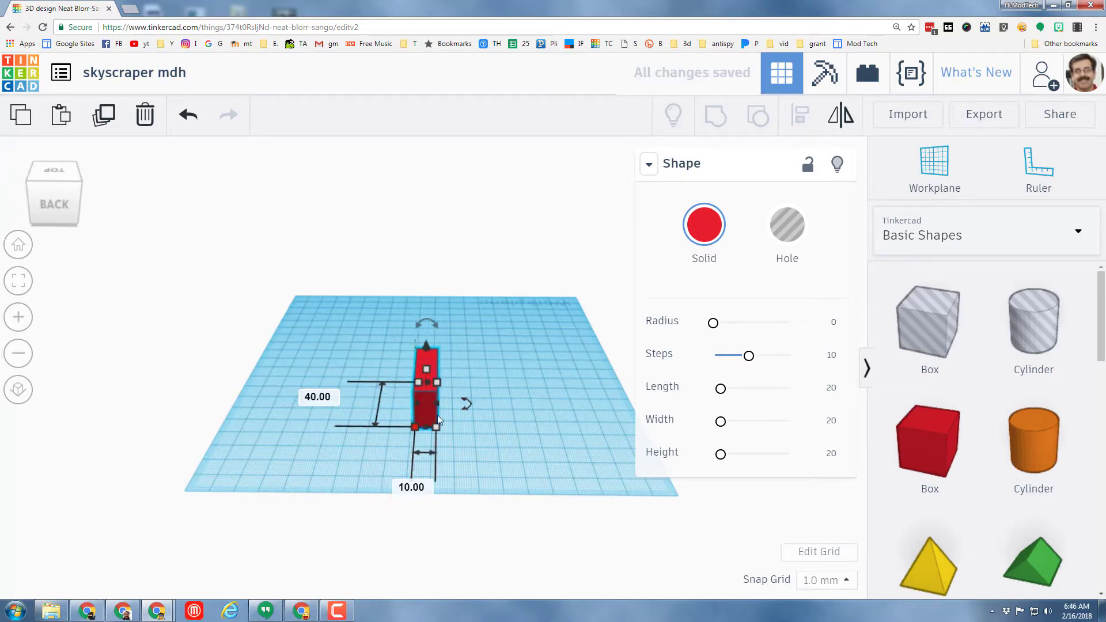
- Place a red Box on the workplane and stretch it into a tall tower
{"action": "left_click", "coordinate": [410, 487]}
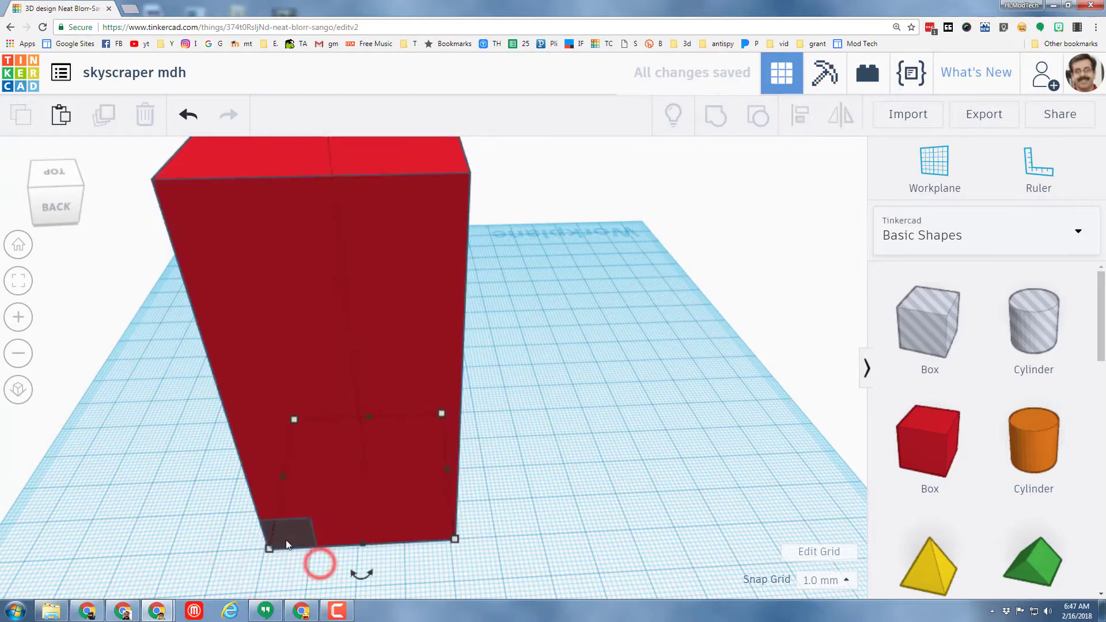
- Stack five square hole boxes up one tower face, the top one near the roof
{"action": "left_click", "coordinate": [289, 536]}
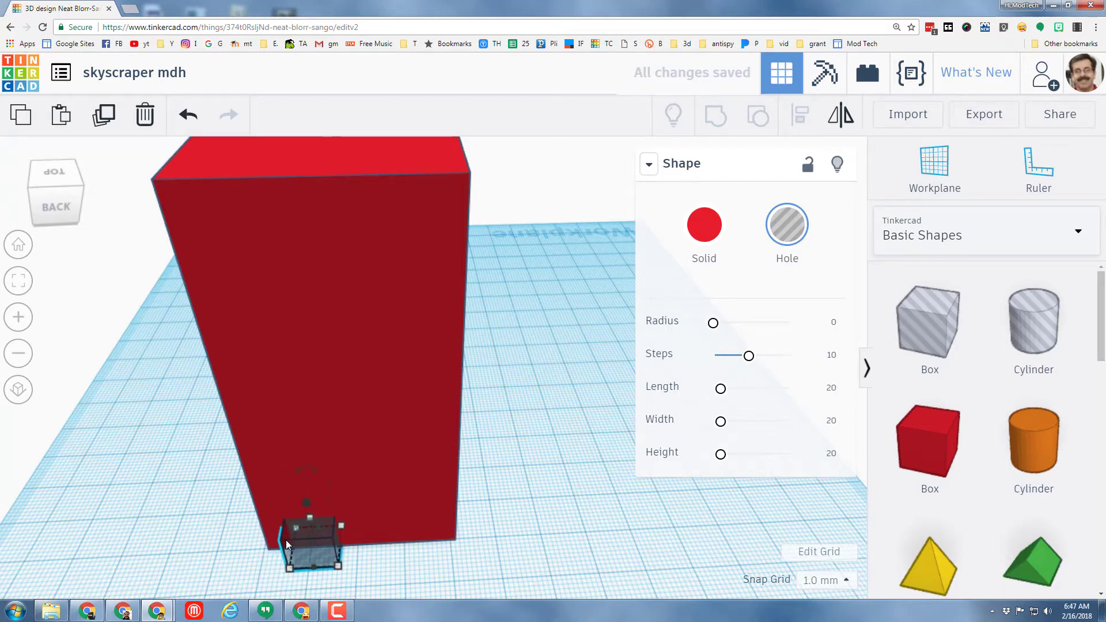
{"action": "mouse_move", "coordinate": [416, 569]}
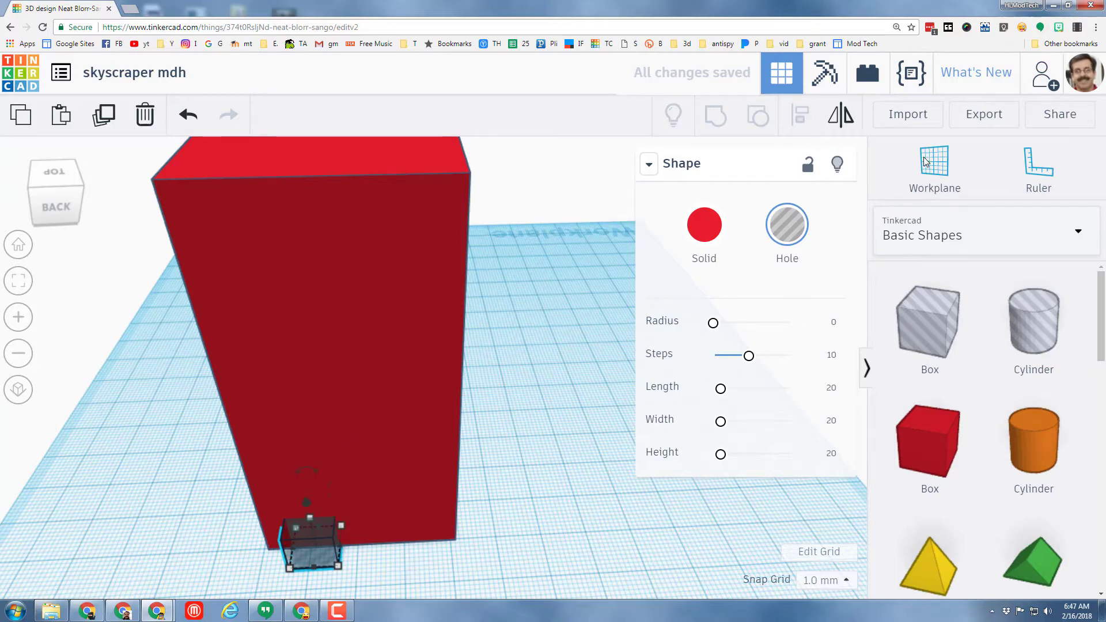
{"action": "left_click", "coordinate": [934, 167]}
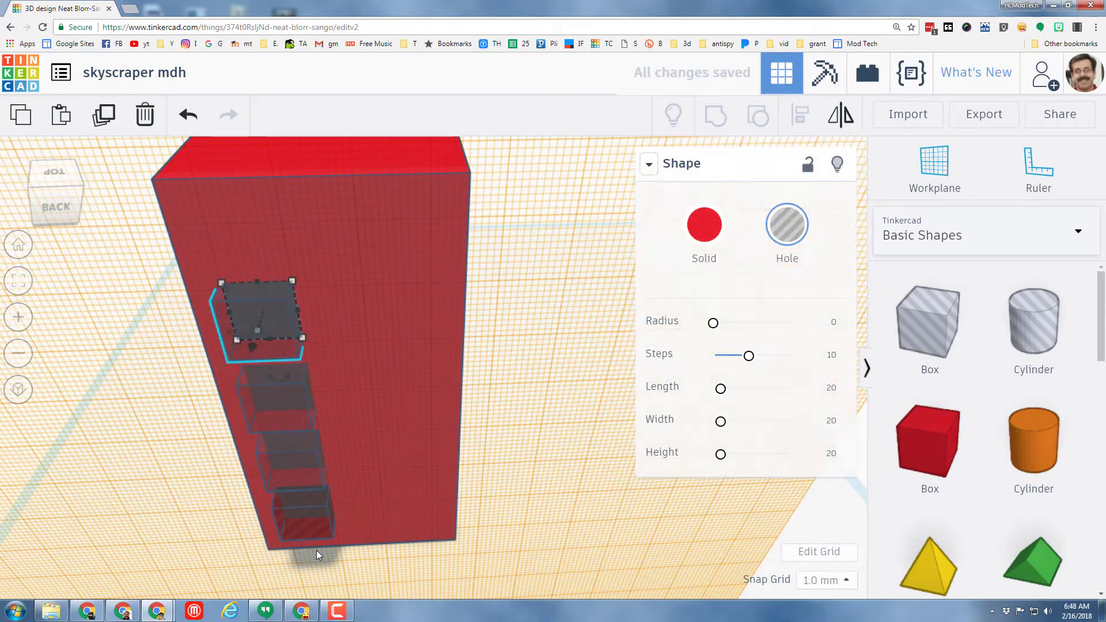
{"action": "left_click_drag", "start_coordinate": [253, 318], "coordinate": [243, 212]}
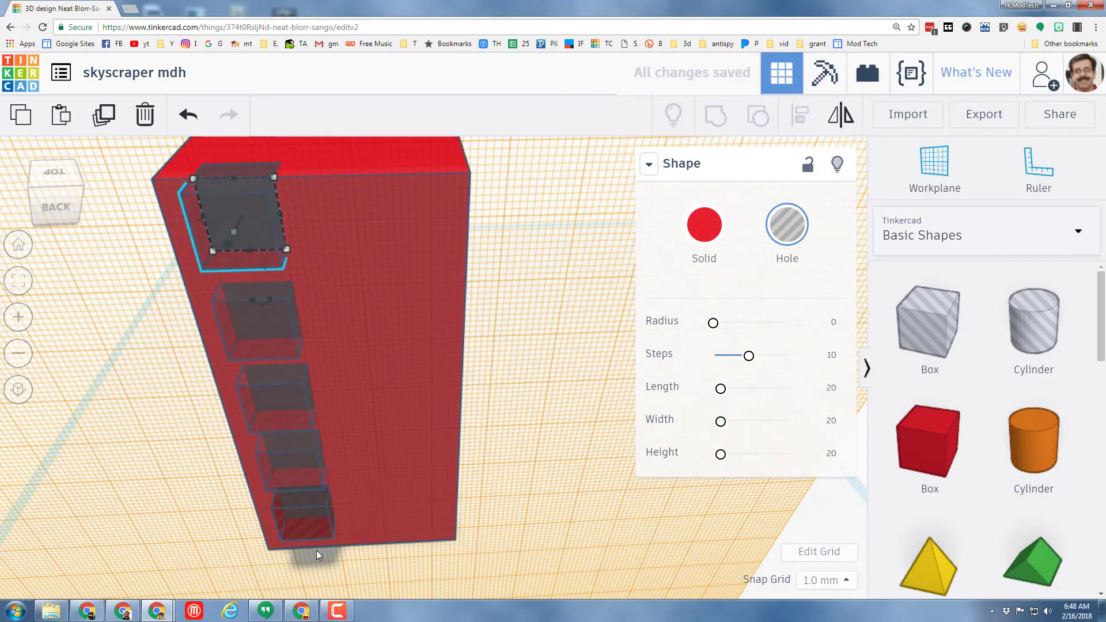
{"action": "mouse_move", "coordinate": [419, 436]}
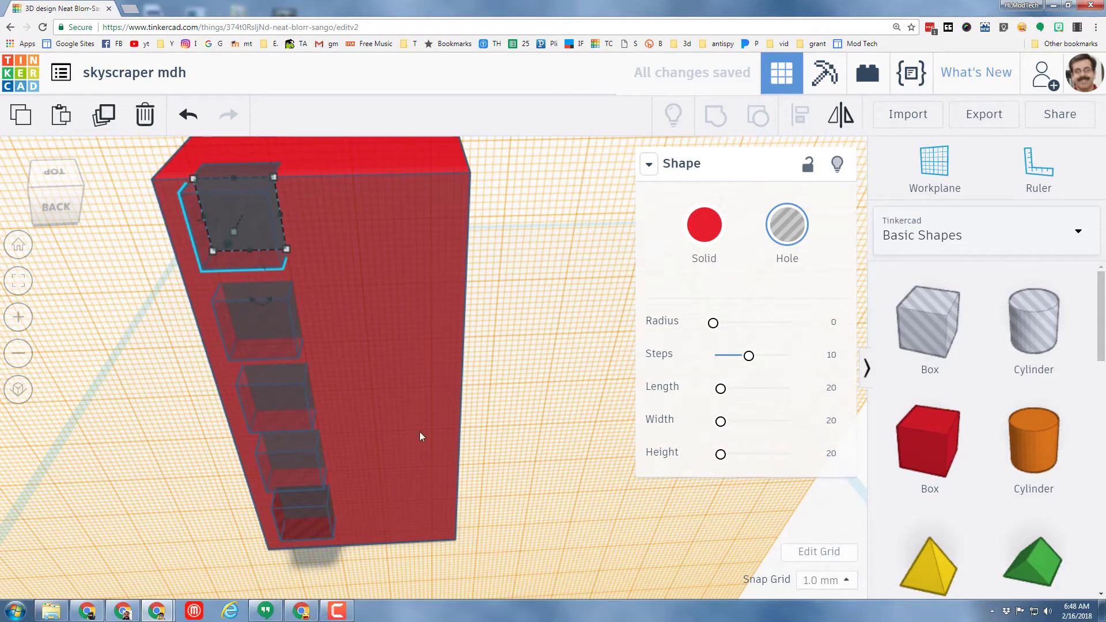
{"action": "mouse_move", "coordinate": [178, 390]}
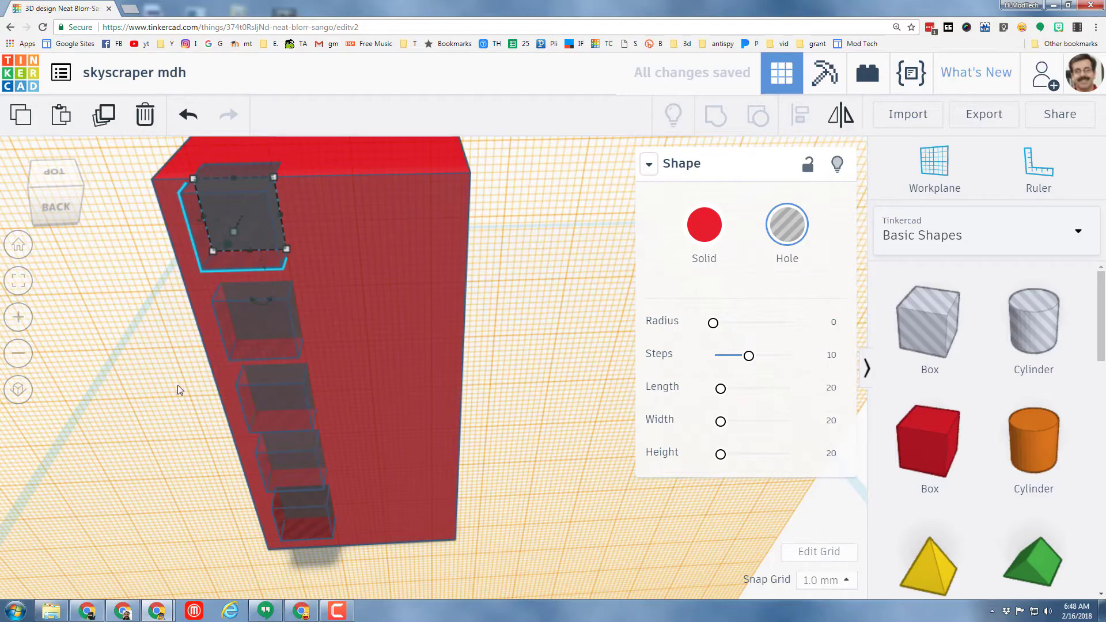
{"action": "mouse_move", "coordinate": [934, 170]}
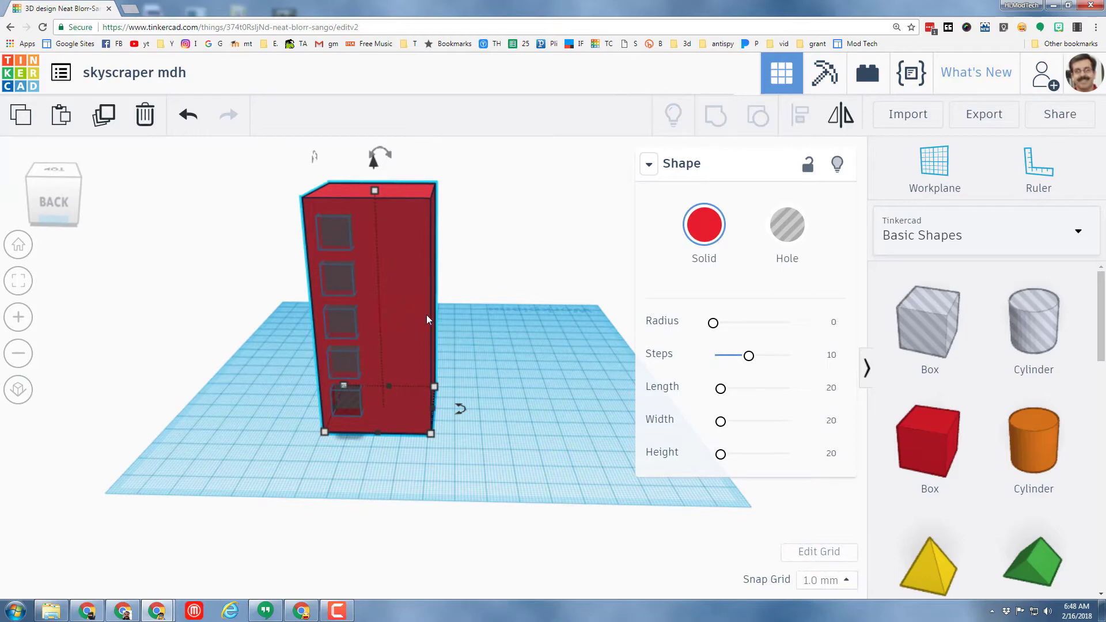
{"action": "mouse_move", "coordinate": [837, 164]}
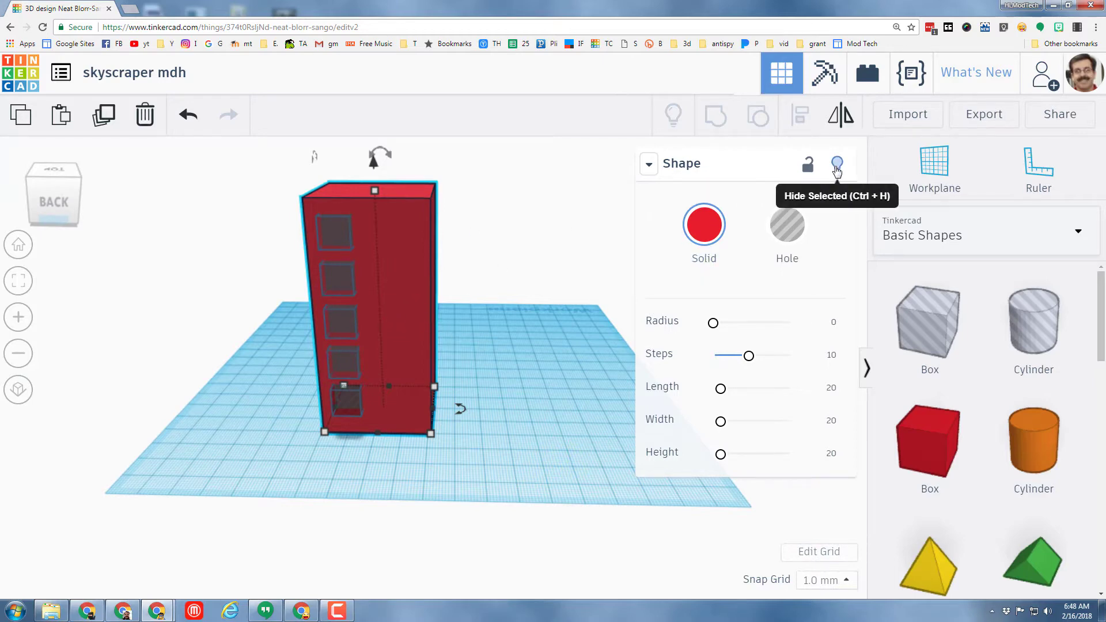
- Hide the tower, group the five window holes into one object, then show everything again
{"action": "left_click", "coordinate": [836, 164]}
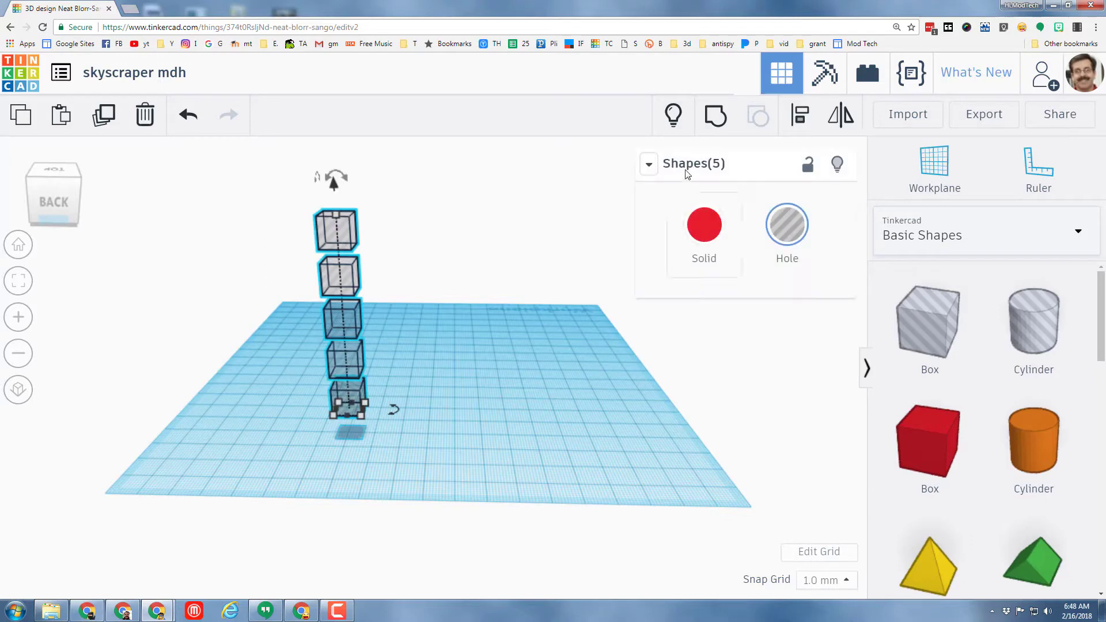
{"action": "mouse_move", "coordinate": [714, 116]}
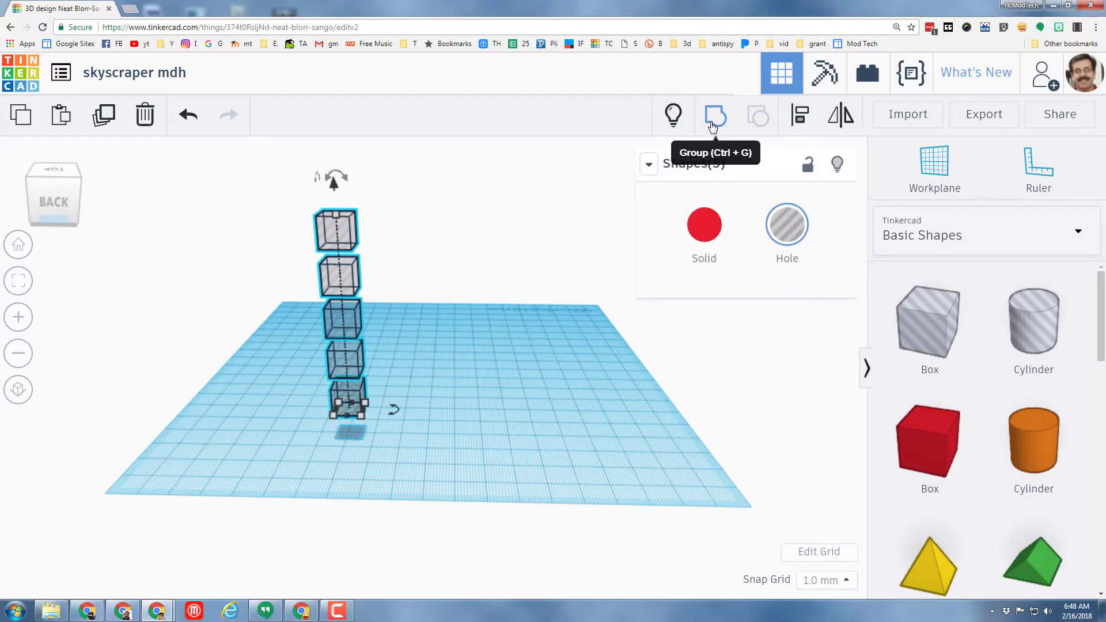
{"action": "mouse_move", "coordinate": [672, 115]}
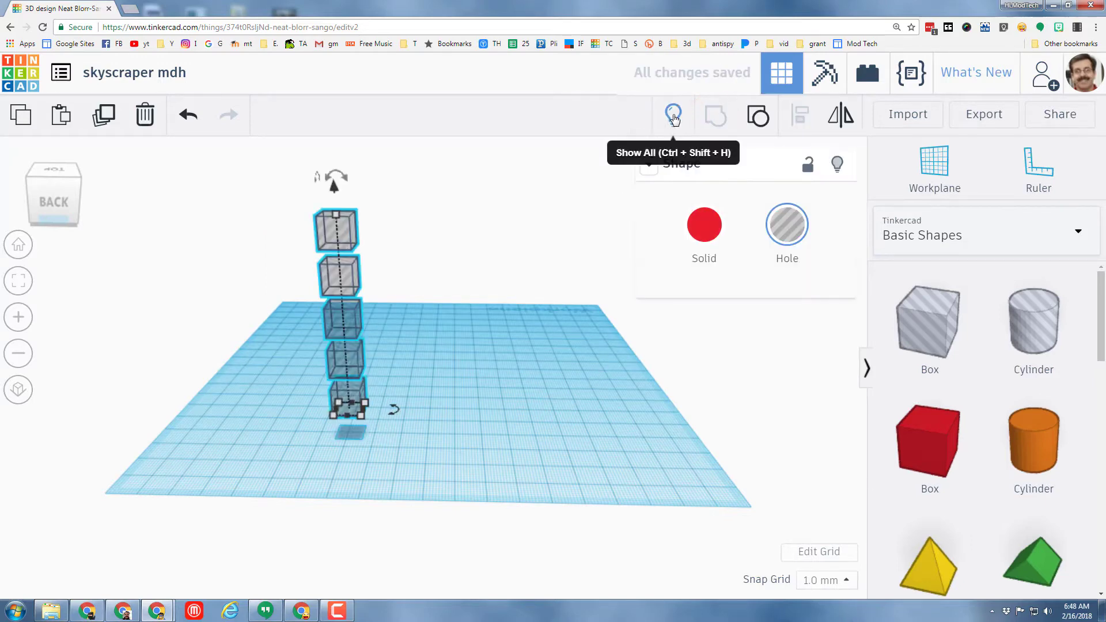
{"action": "left_click", "coordinate": [674, 116]}
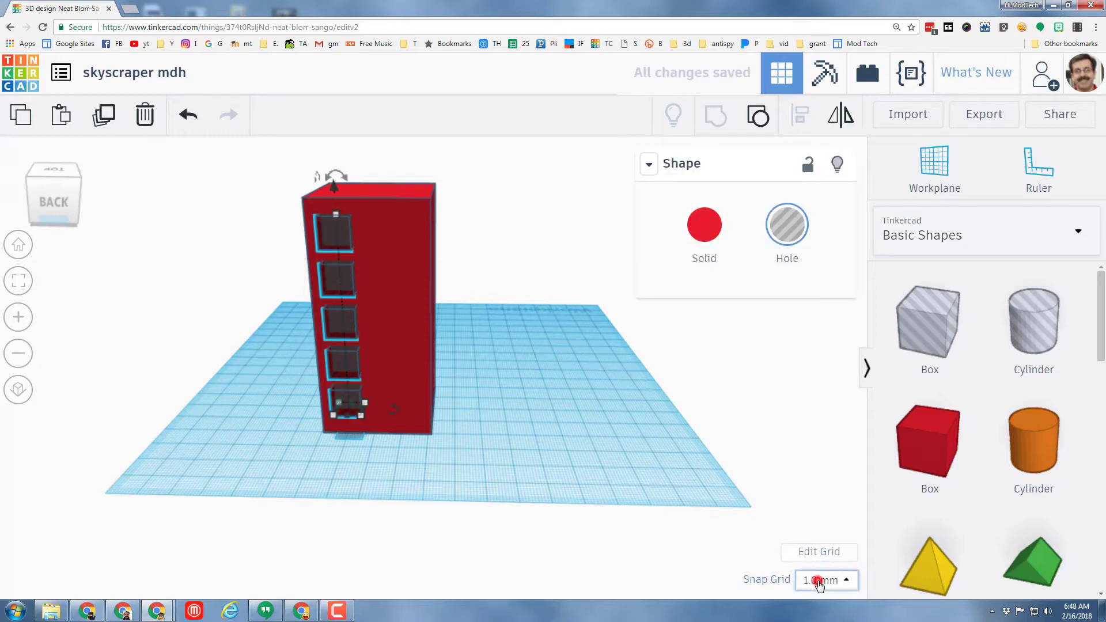
- Set Snap Grid to 5.0 mm and select both window-hole columns
{"action": "left_click", "coordinate": [819, 579]}
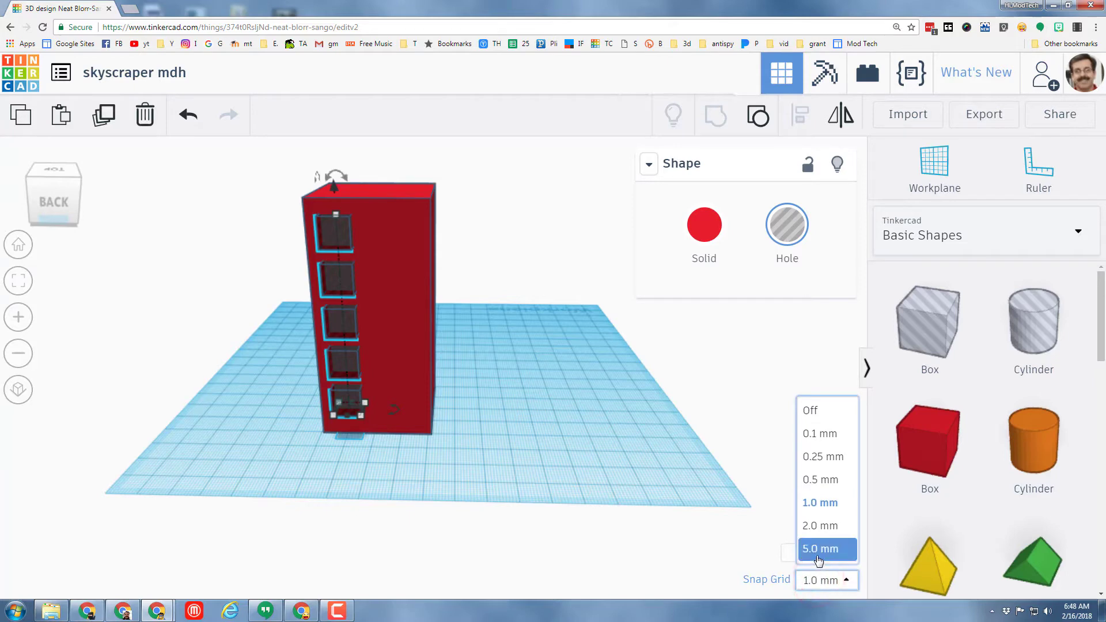
{"action": "left_click", "coordinate": [818, 548]}
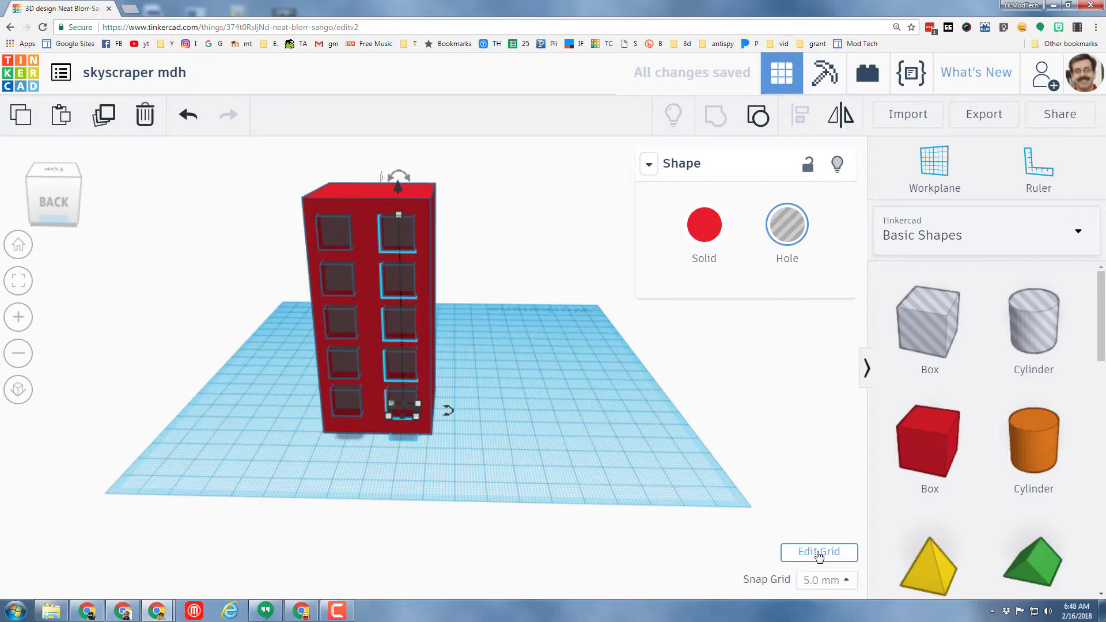
{"action": "mouse_move", "coordinate": [365, 356]}
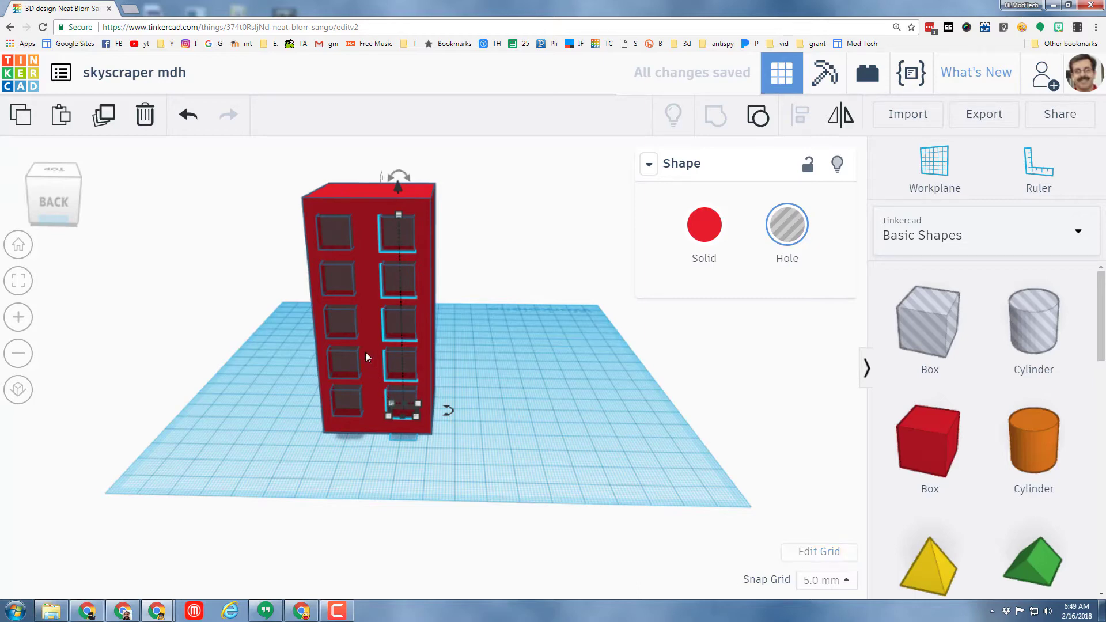
{"action": "left_click", "coordinate": [337, 335]}
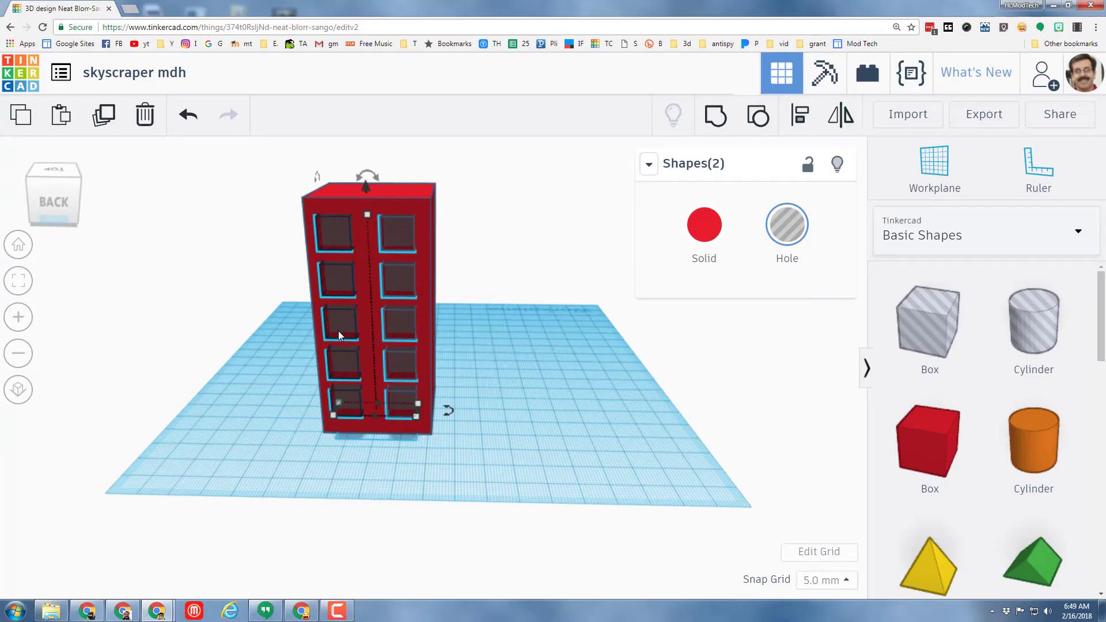
{"action": "mouse_move", "coordinate": [486, 377]}
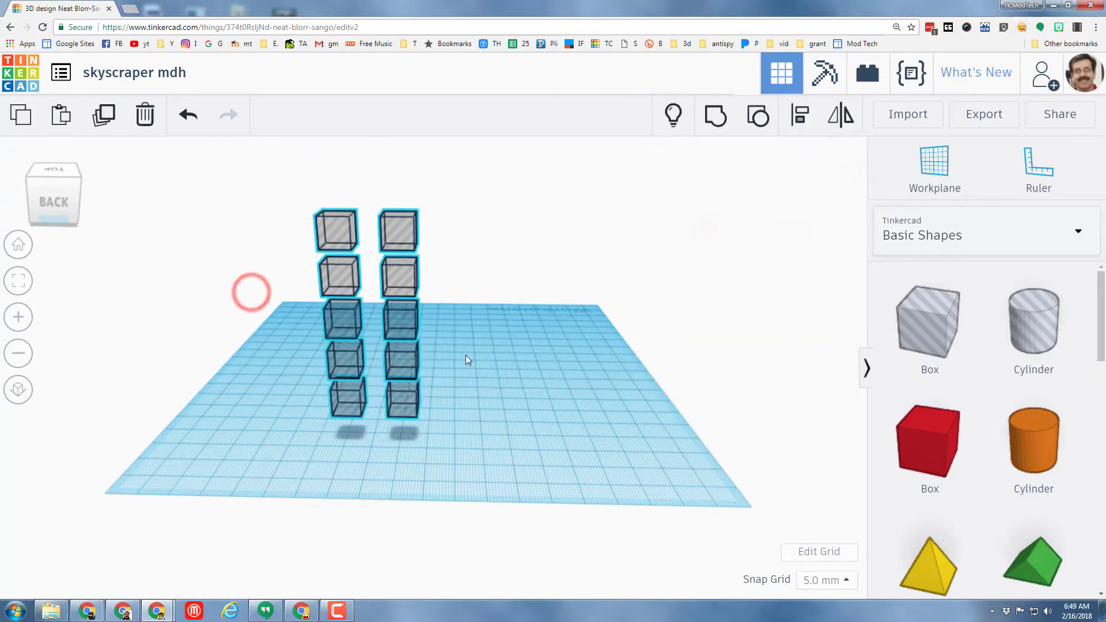
- Group the two window columns into a single hole object
{"action": "left_click", "coordinate": [713, 115]}
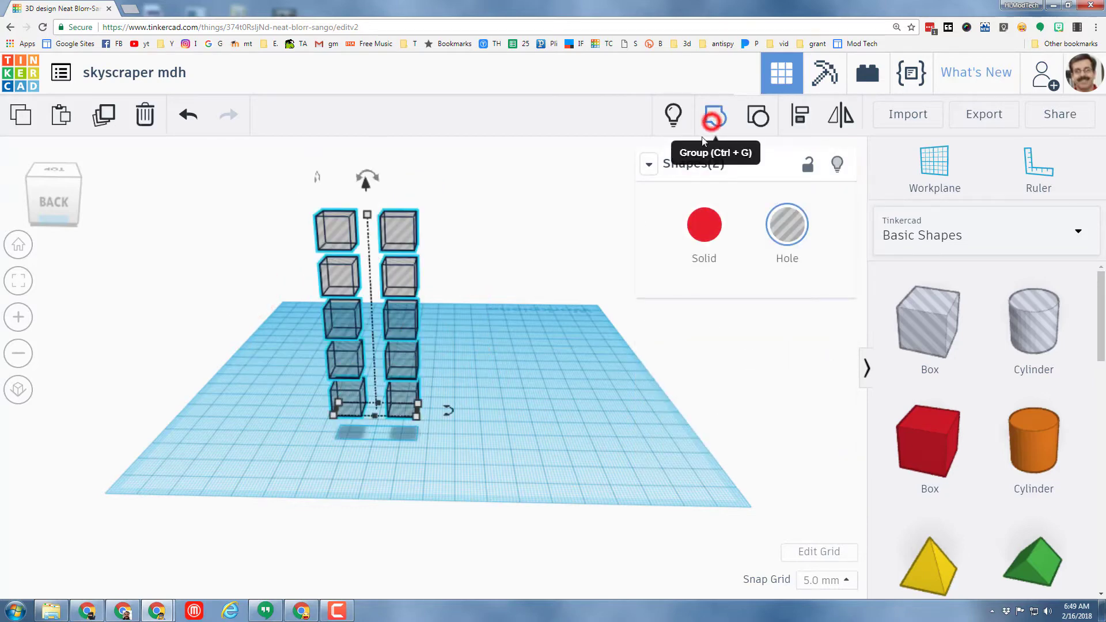
{"action": "left_click", "coordinate": [712, 115]}
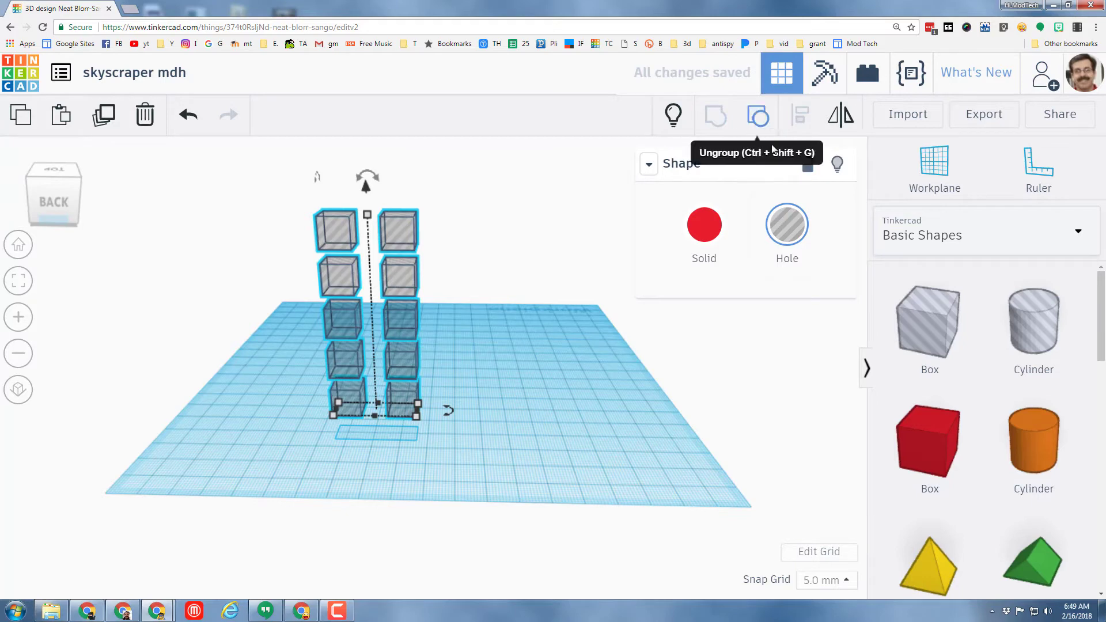
{"action": "left_click", "coordinate": [670, 115]}
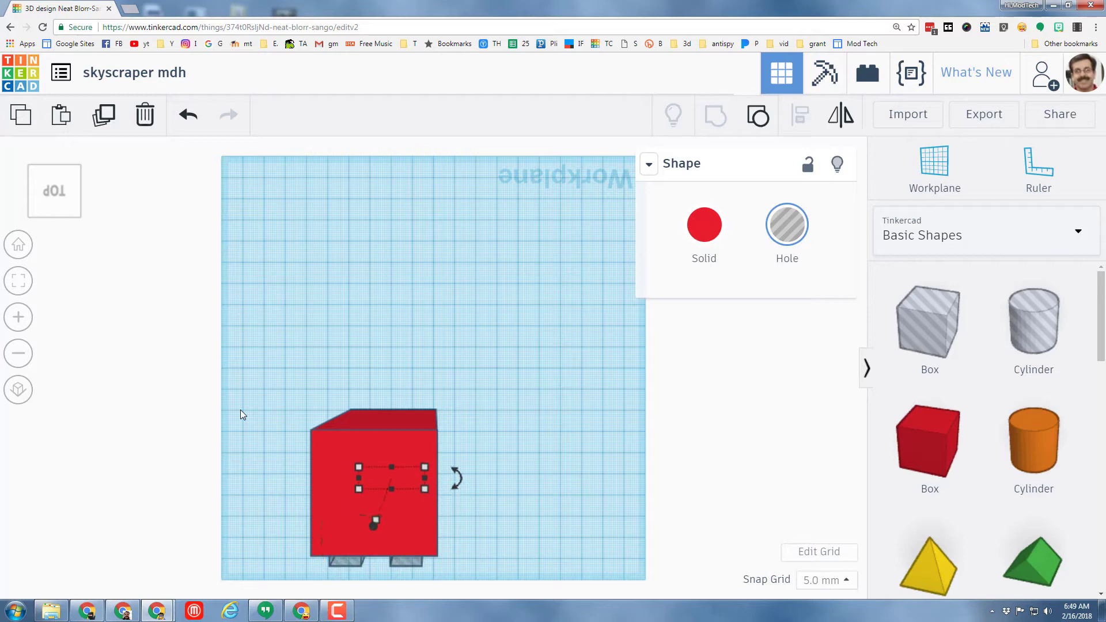
- Reposition the hole set and group both window sets, rotated 90° to cover every side
{"action": "left_click_drag", "start_coordinate": [373, 479], "coordinate": [373, 451]}
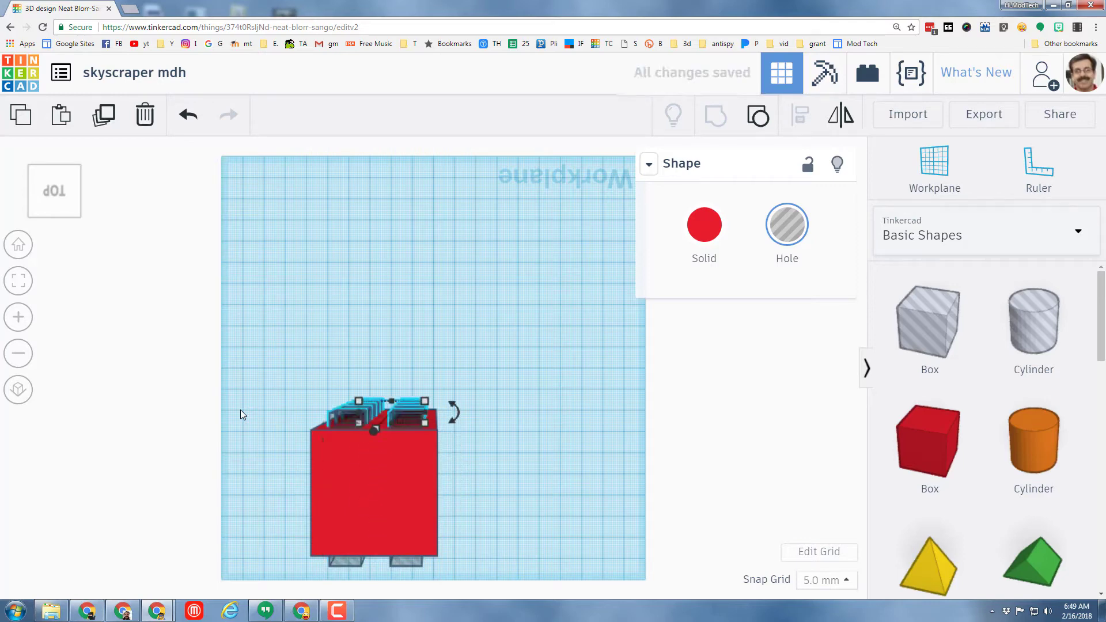
{"action": "mouse_move", "coordinate": [404, 564]}
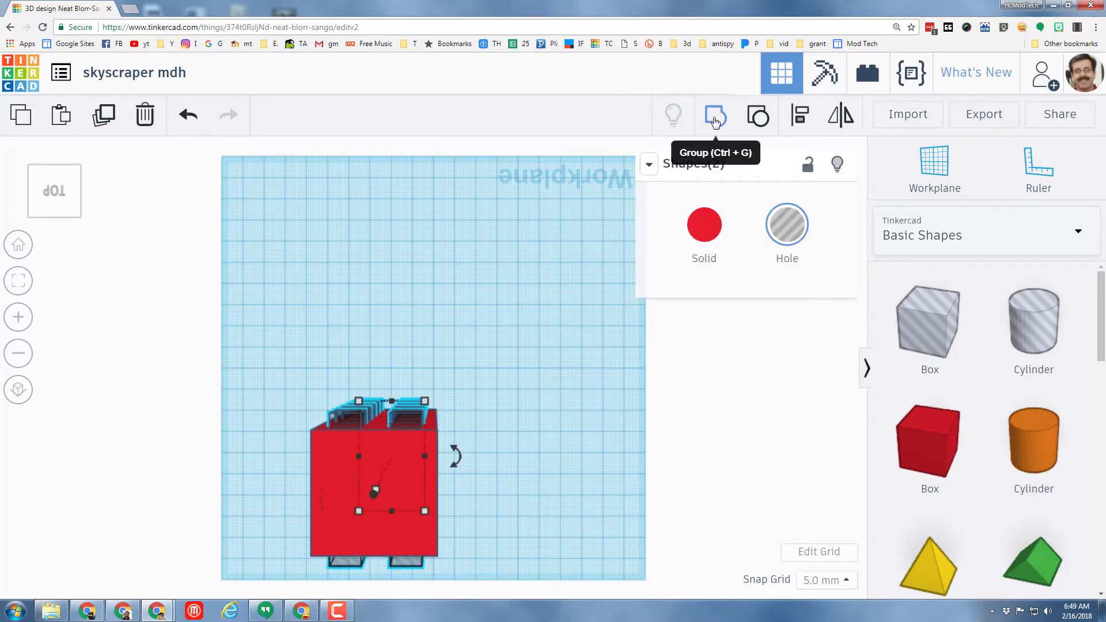
{"action": "left_click", "coordinate": [714, 115]}
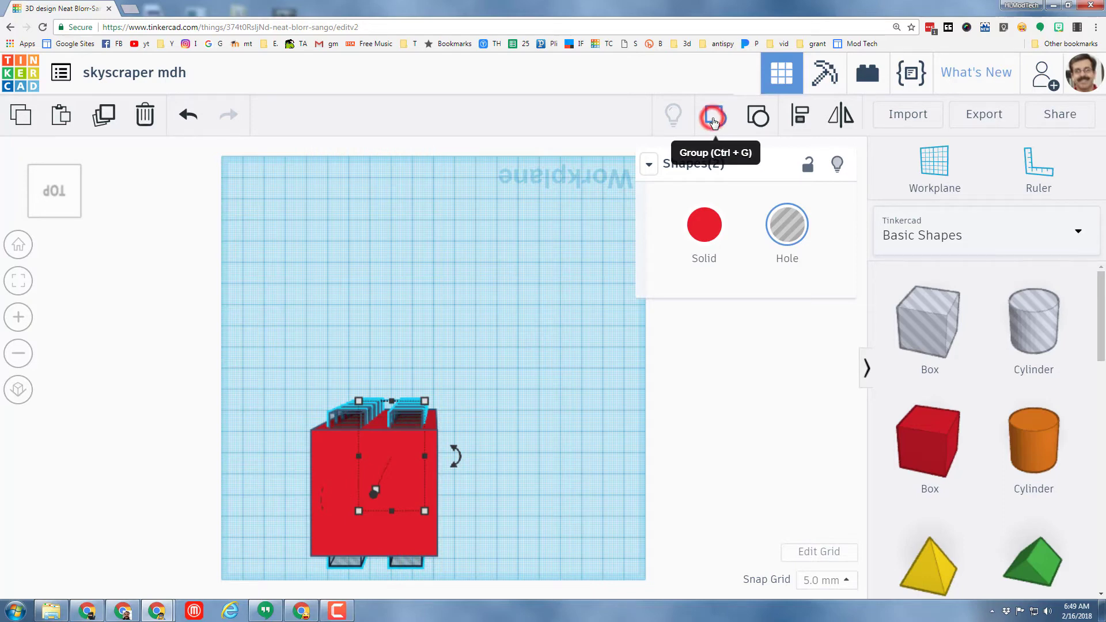
{"action": "left_click", "coordinate": [712, 116]}
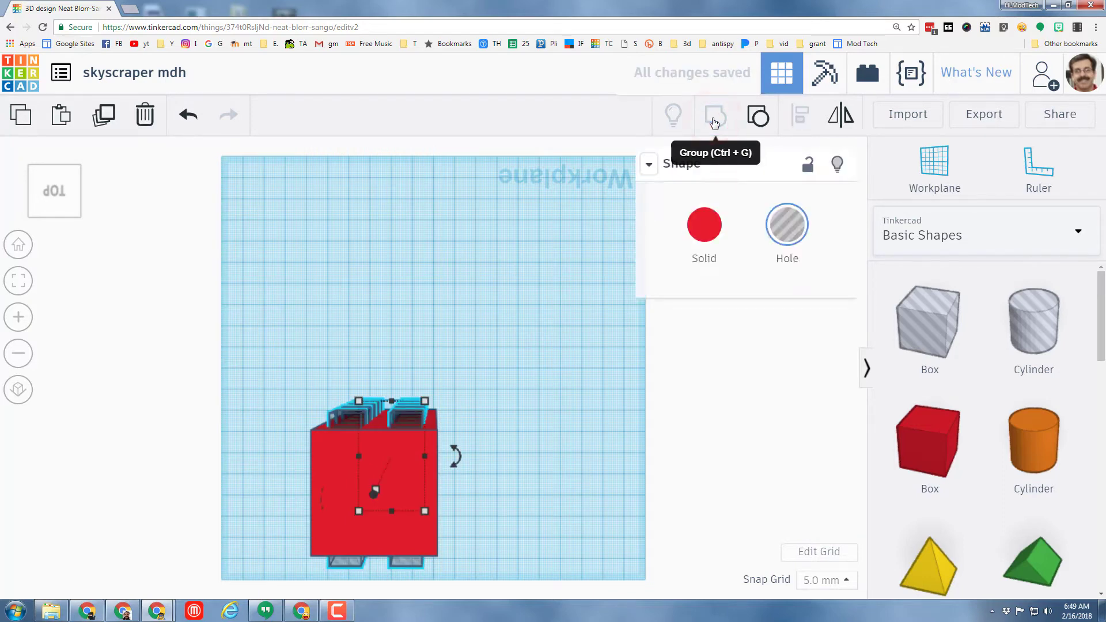
{"action": "mouse_move", "coordinate": [435, 450]}
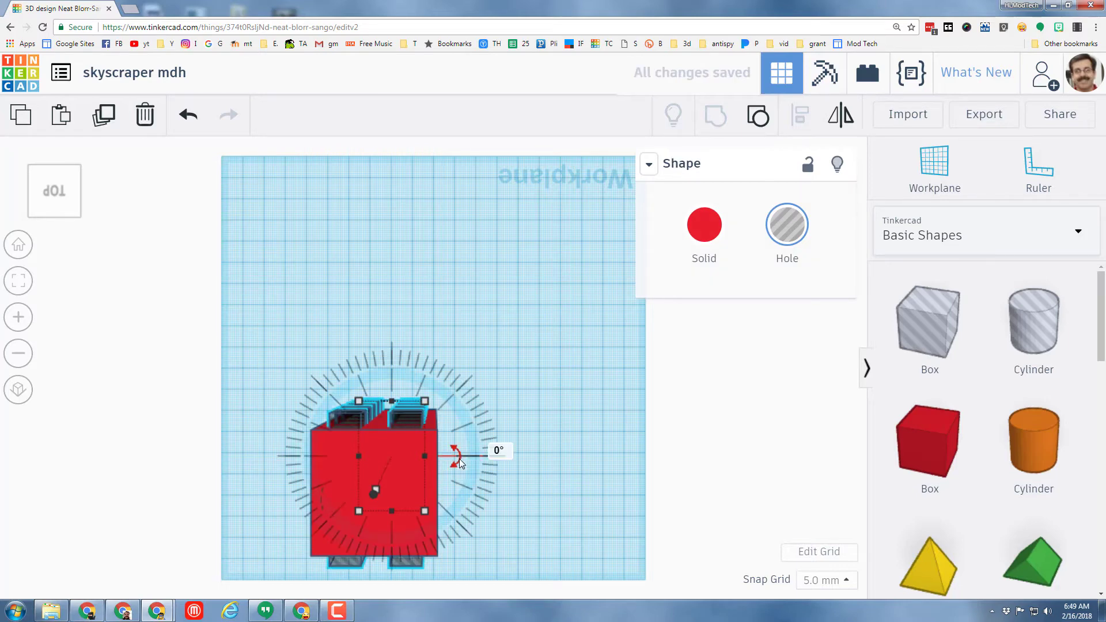
{"action": "mouse_move", "coordinate": [501, 452]}
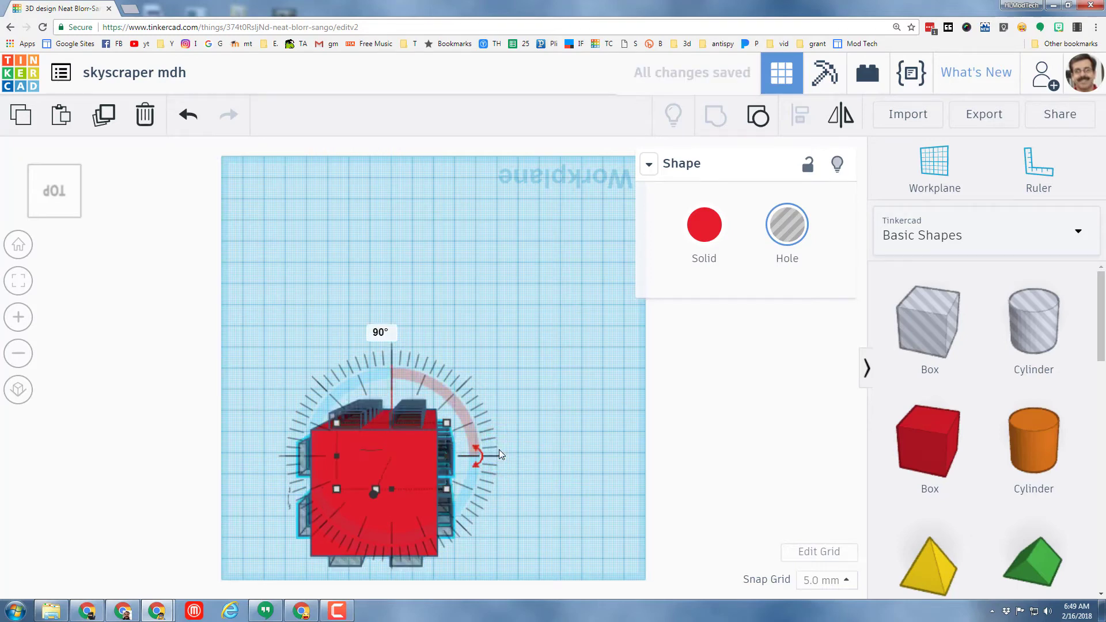
{"action": "mouse_move", "coordinate": [41, 222]}
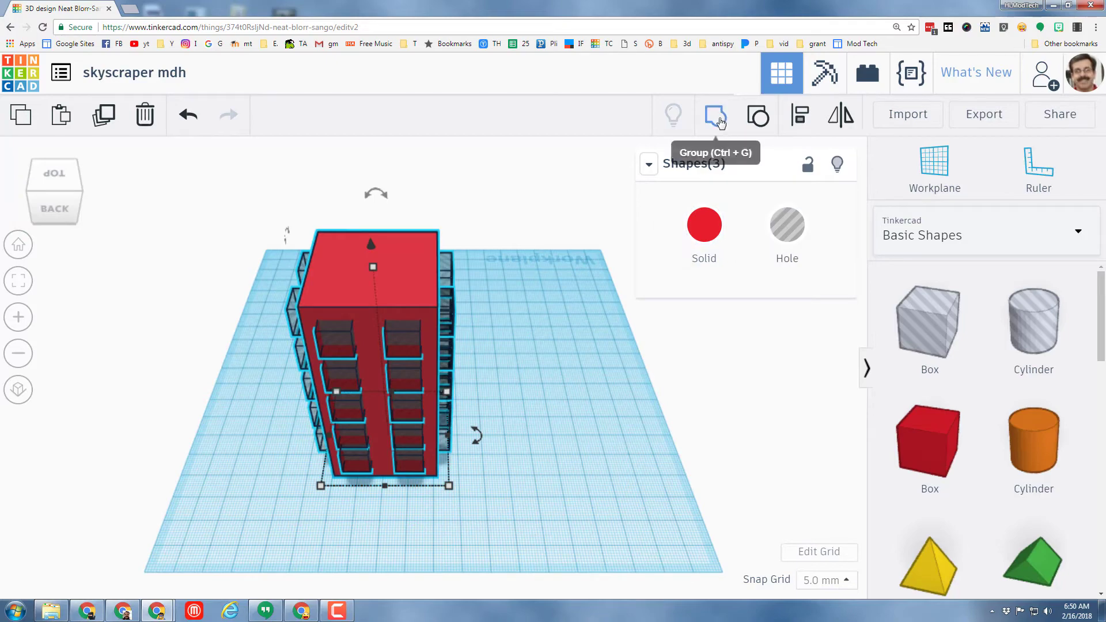
- Group the tower with all window holes to cut the windows into its four sides
{"action": "left_click", "coordinate": [714, 116]}
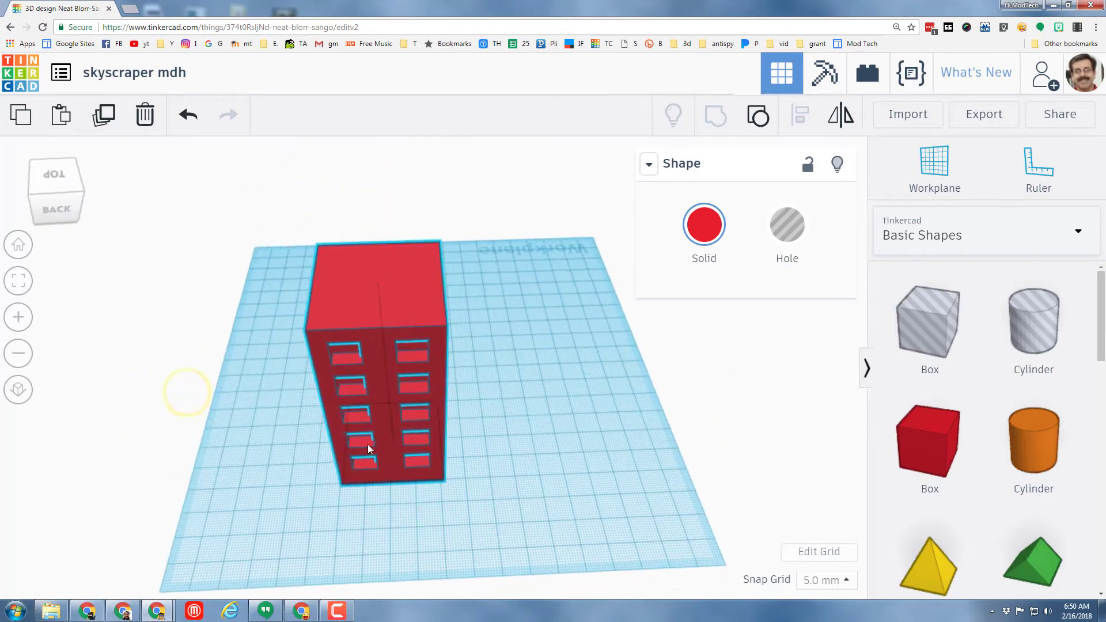
{"action": "left_click", "coordinate": [369, 449]}
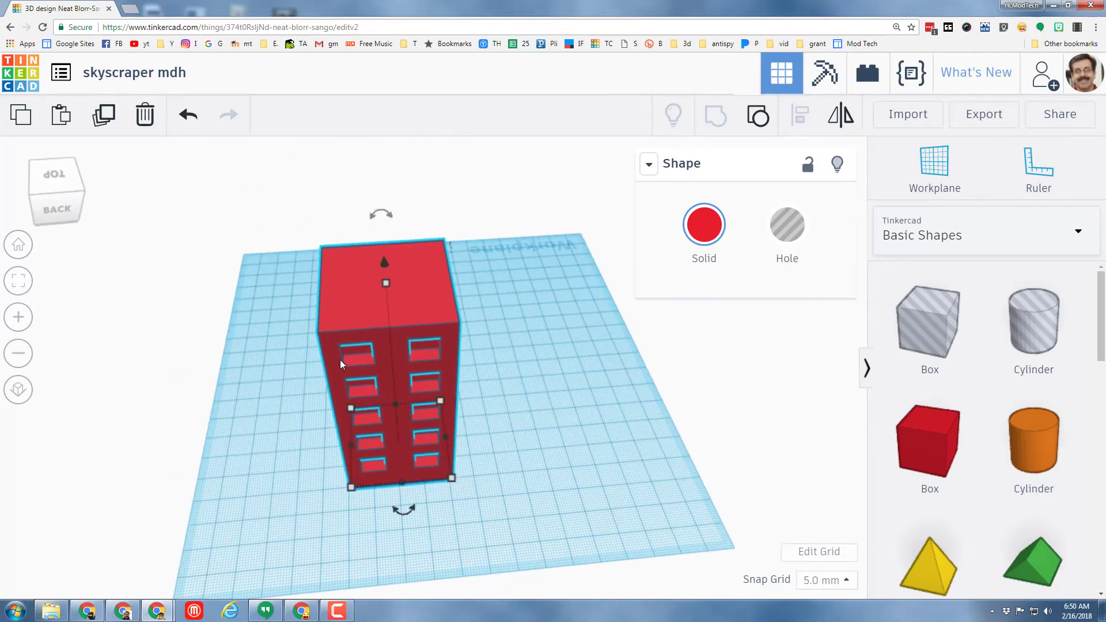
{"action": "left_click", "coordinate": [930, 321]}
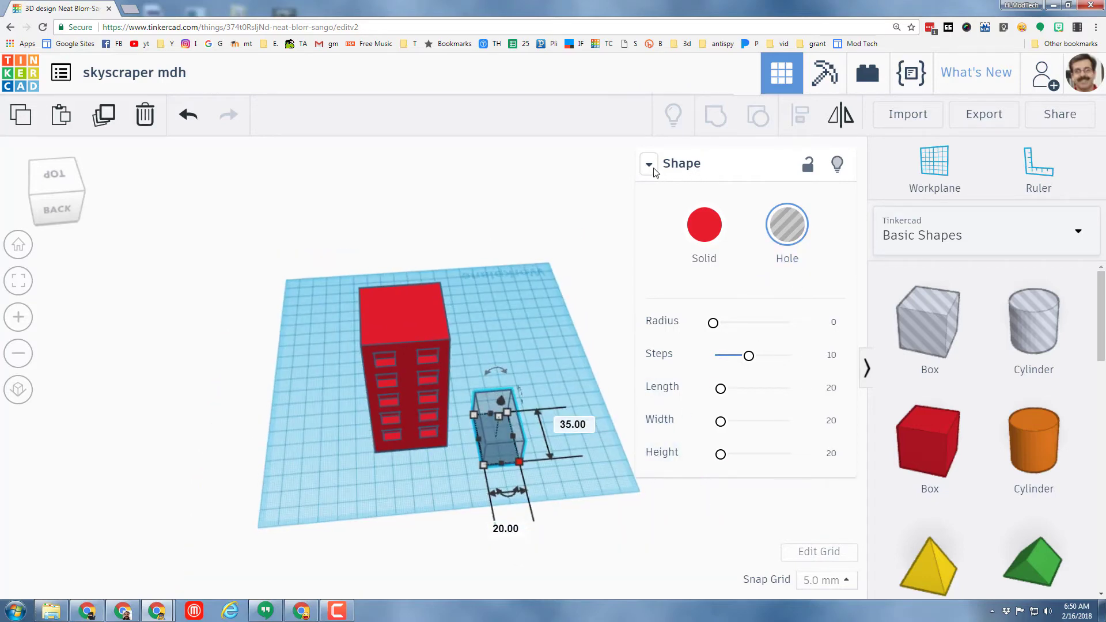
- Resize a hole box to the tower footprint and Align it centered with the building
{"action": "left_click", "coordinate": [648, 162]}
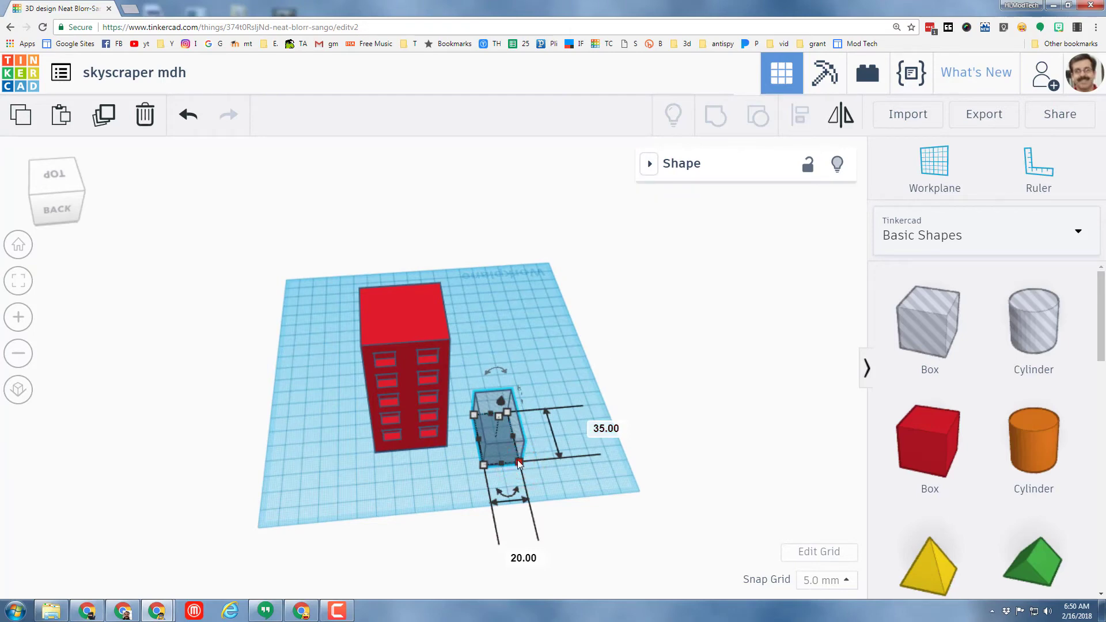
{"action": "left_click", "coordinate": [482, 464]}
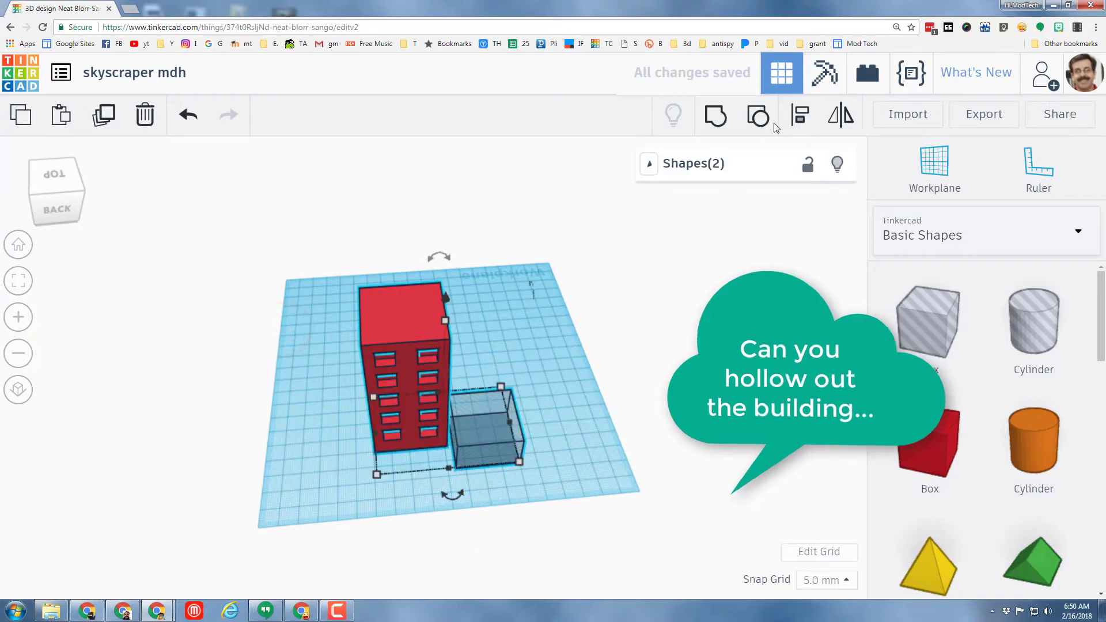
{"action": "left_click", "coordinate": [797, 115]}
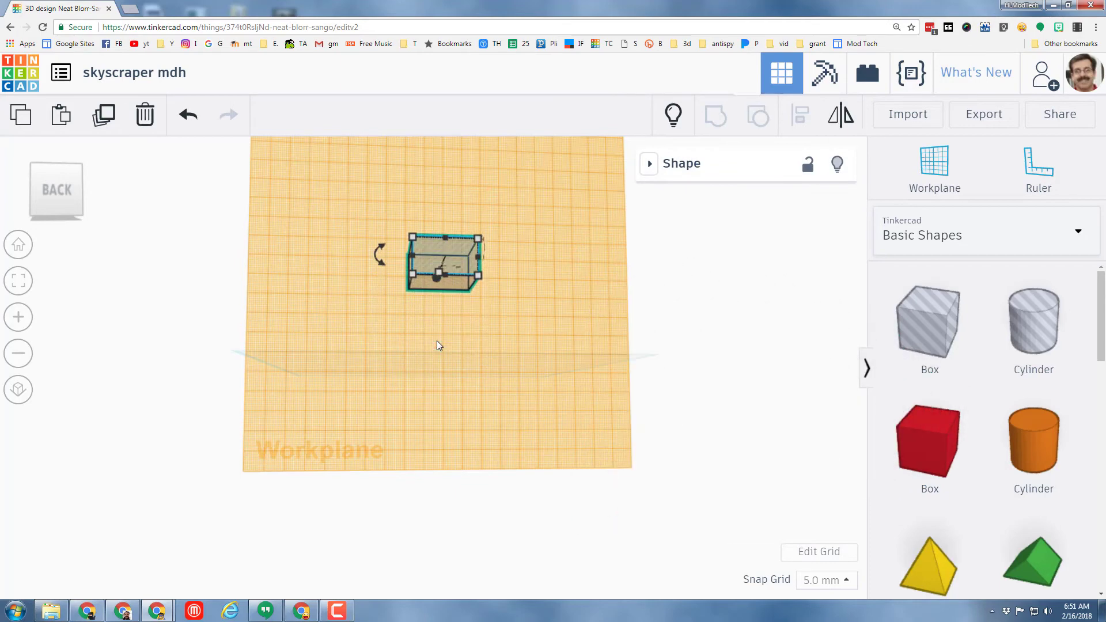
- Place the hole box on the tower top and group them to hollow the roof
{"action": "left_click_drag", "start_coordinate": [442, 268], "coordinate": [442, 212]}
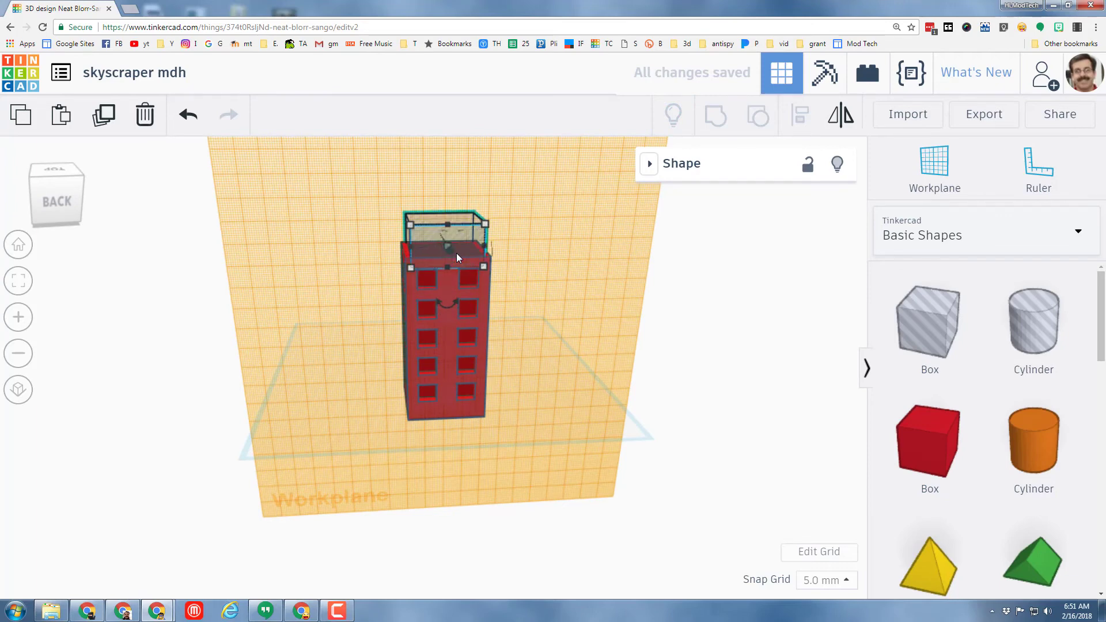
{"action": "mouse_move", "coordinate": [455, 221]}
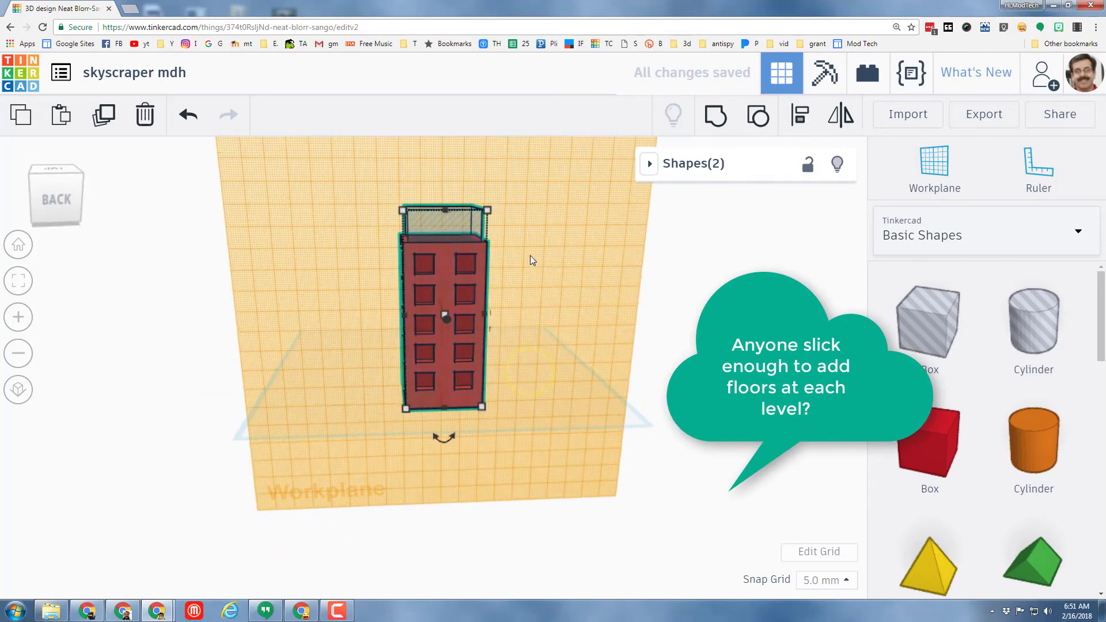
{"action": "left_click", "coordinate": [714, 116]}
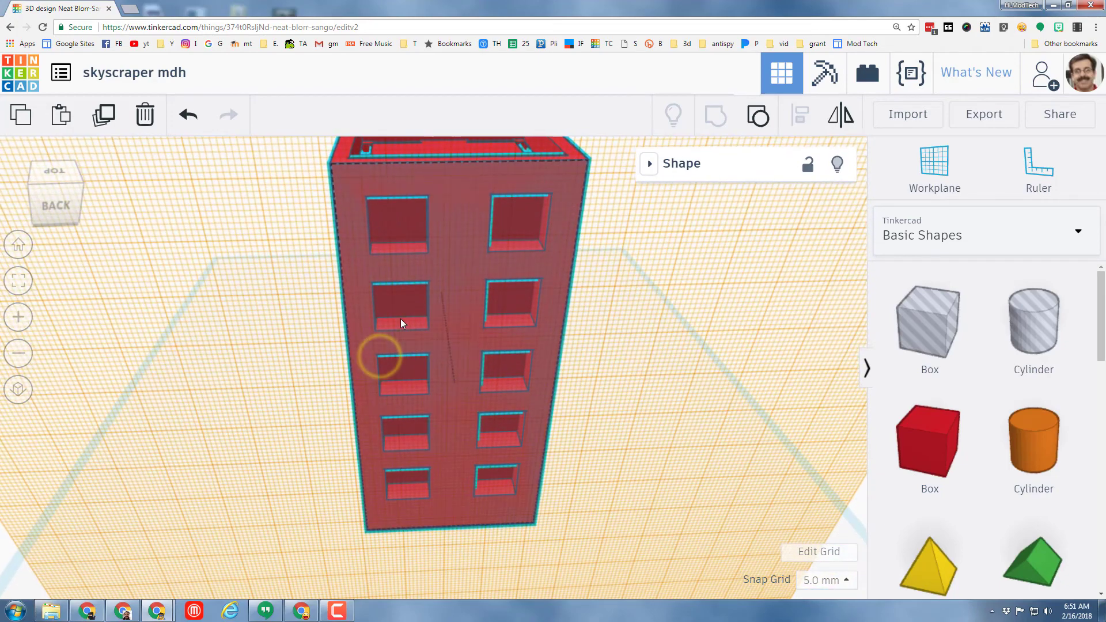
- Ungroup the roof hole and set Snap Grid to 1.0 mm
{"action": "left_click", "coordinate": [756, 115]}
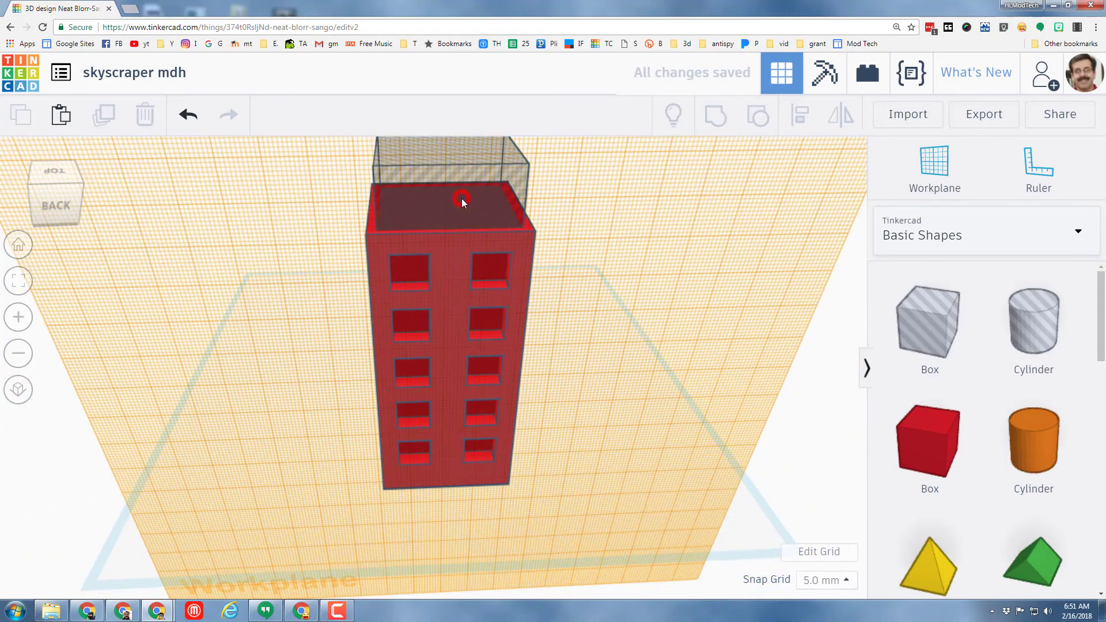
{"action": "left_click", "coordinate": [821, 580]}
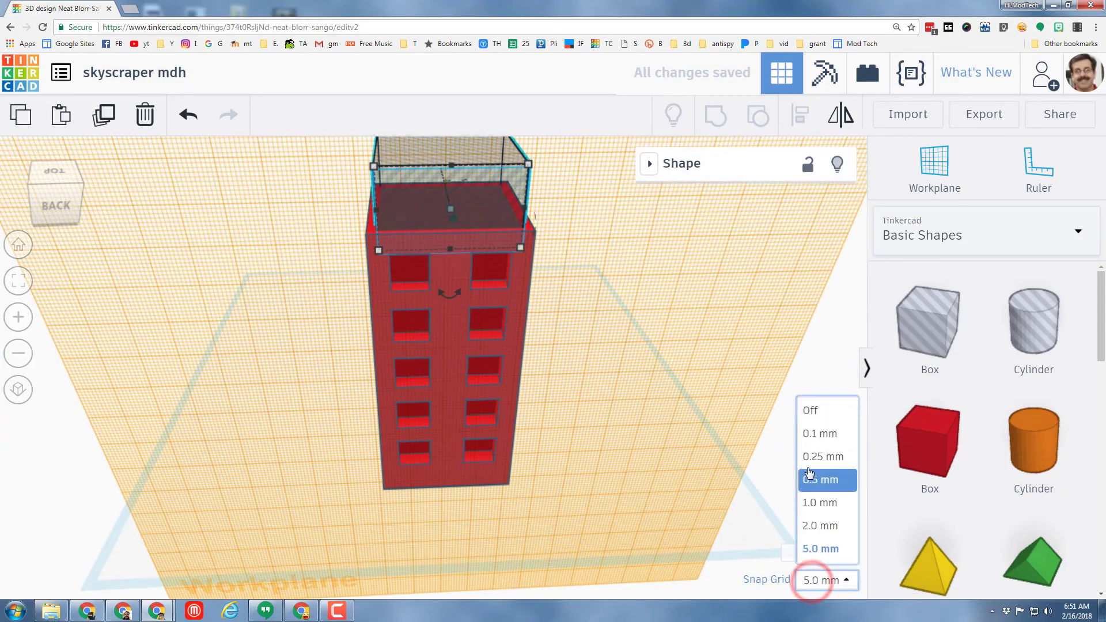
{"action": "left_click", "coordinate": [819, 502]}
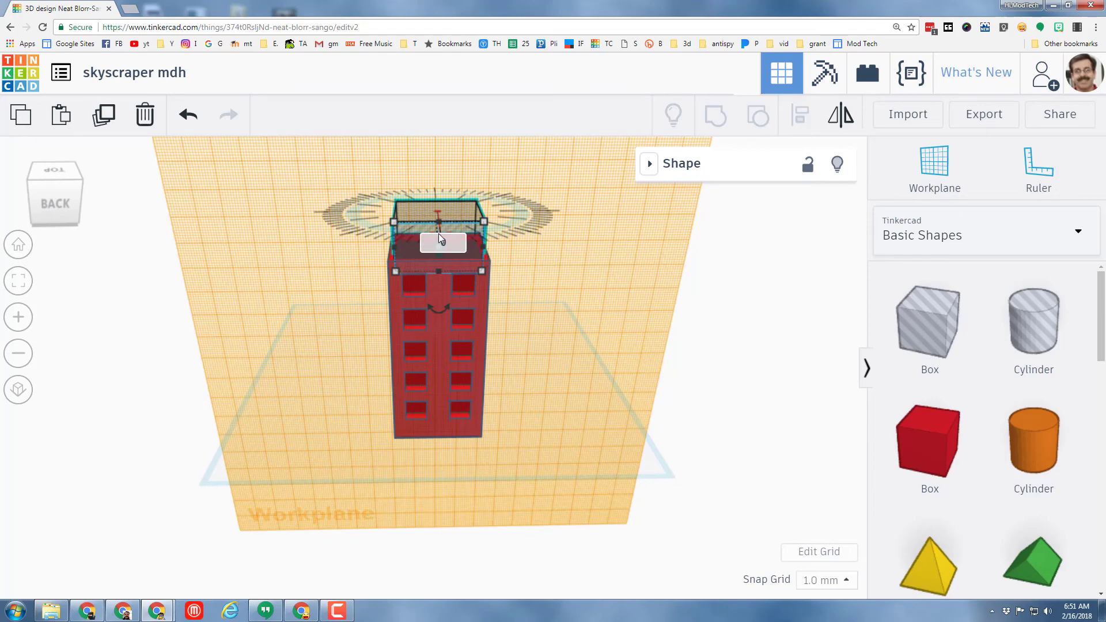
- Adjust the roof hole's depth and regroup it with the tower for a sunken roof
{"action": "left_click", "coordinate": [462, 233]}
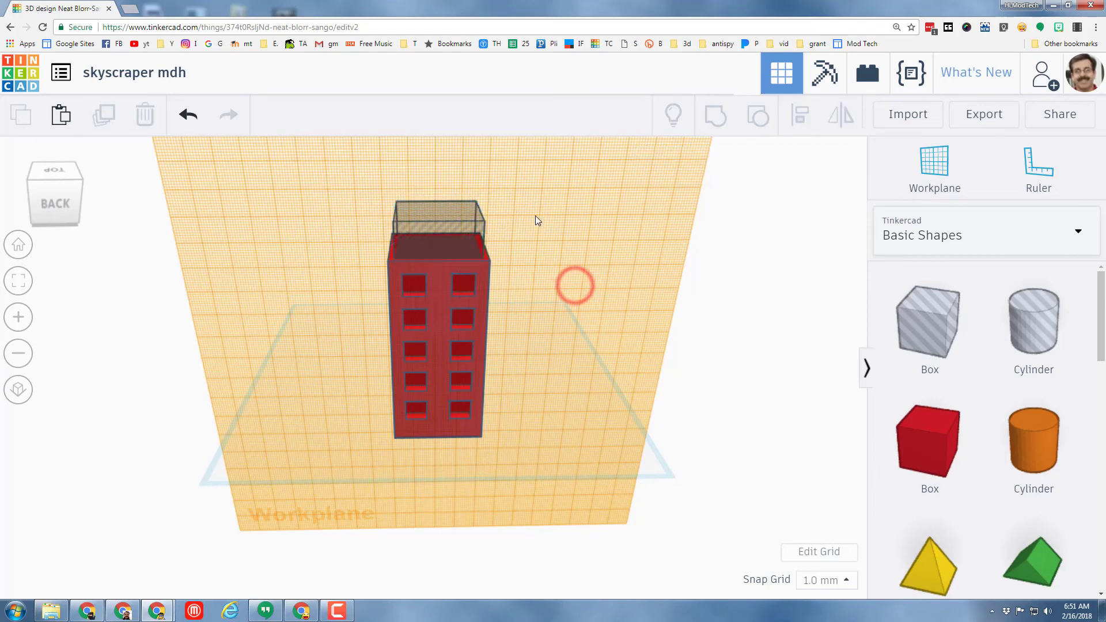
{"action": "left_click", "coordinate": [438, 226]}
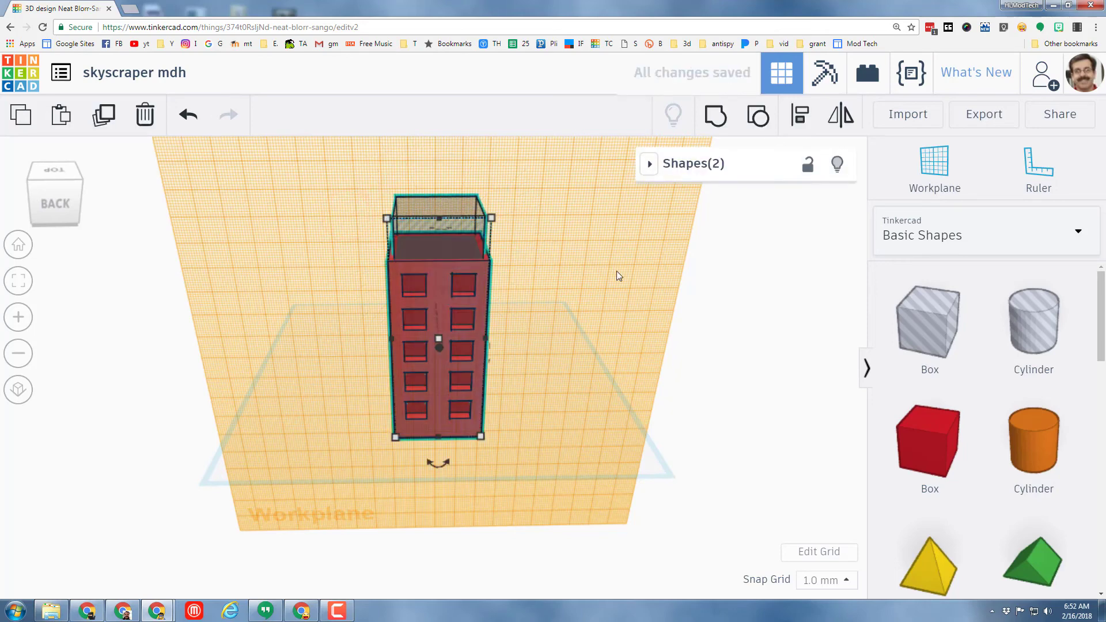
{"action": "left_click", "coordinate": [714, 115]}
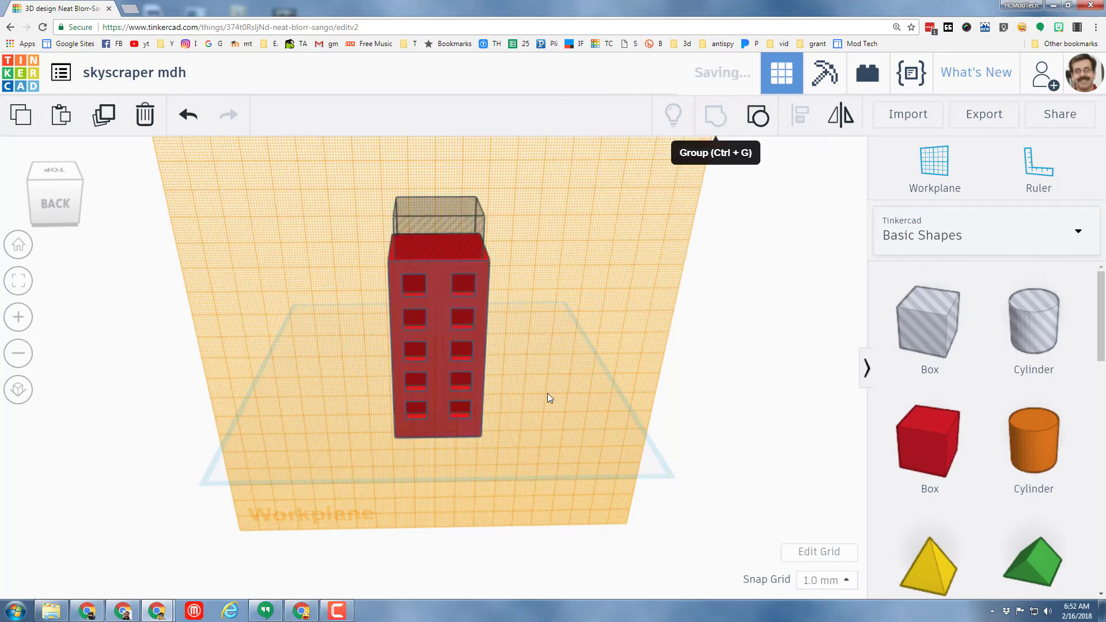